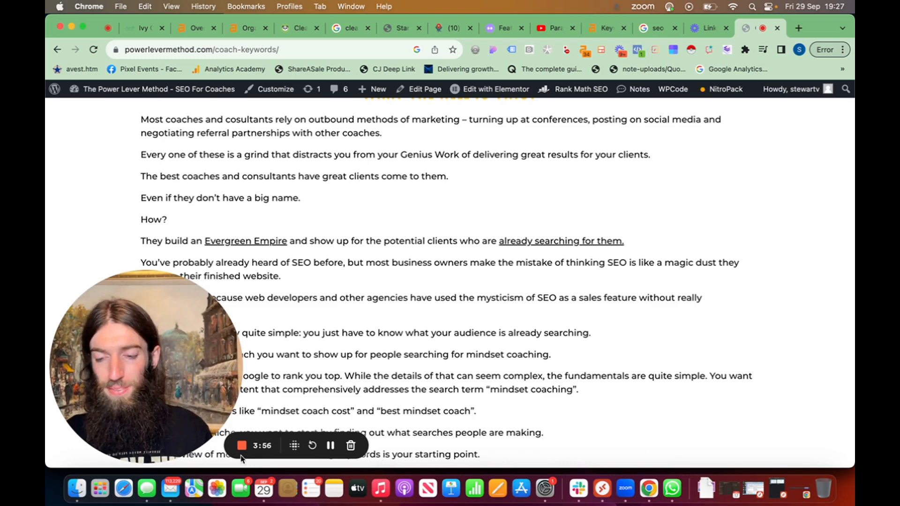
mouse_move(361, 319)
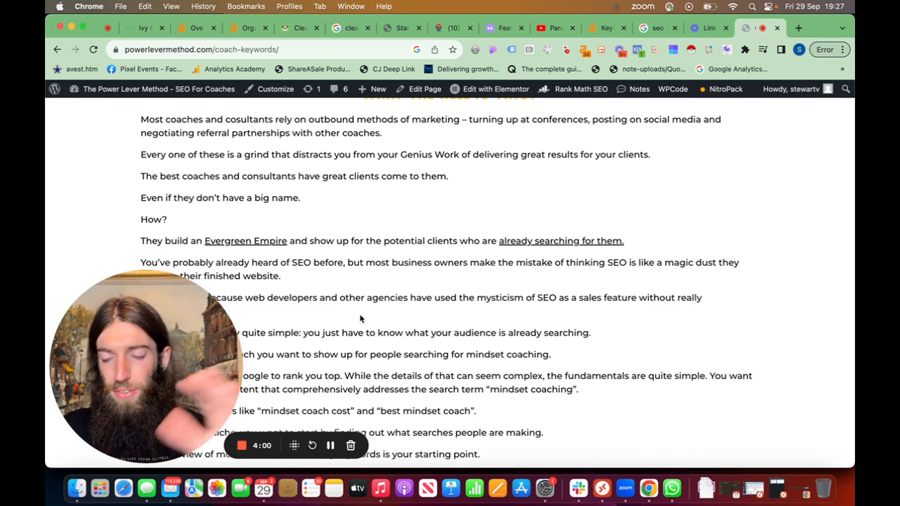